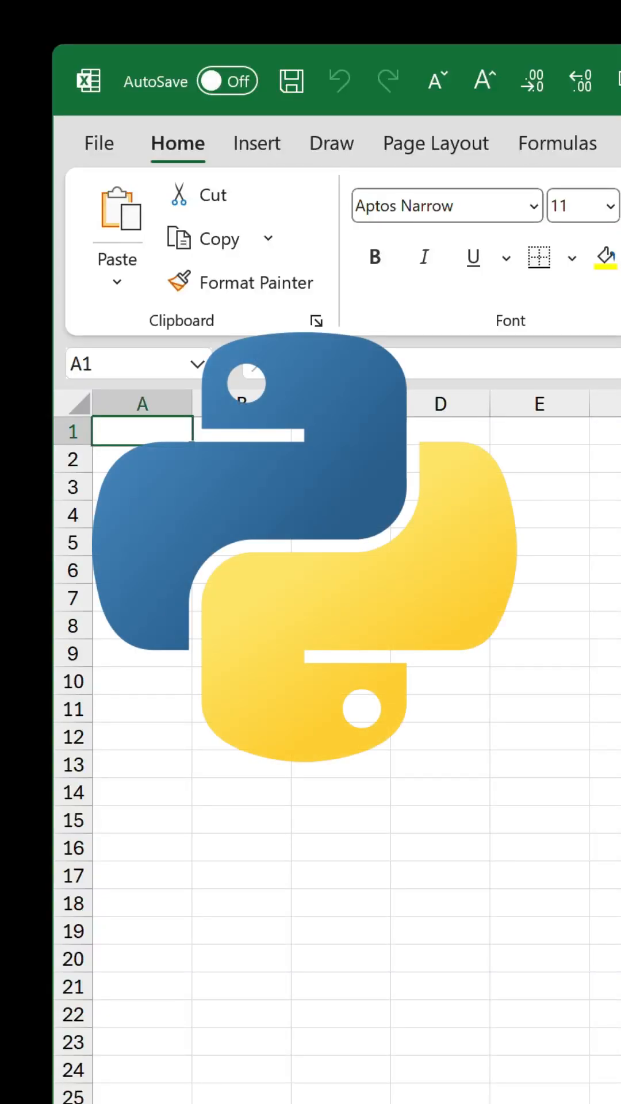
Step: Show the File > New gallery of workbook templates
left_click(99, 143)
type("p")
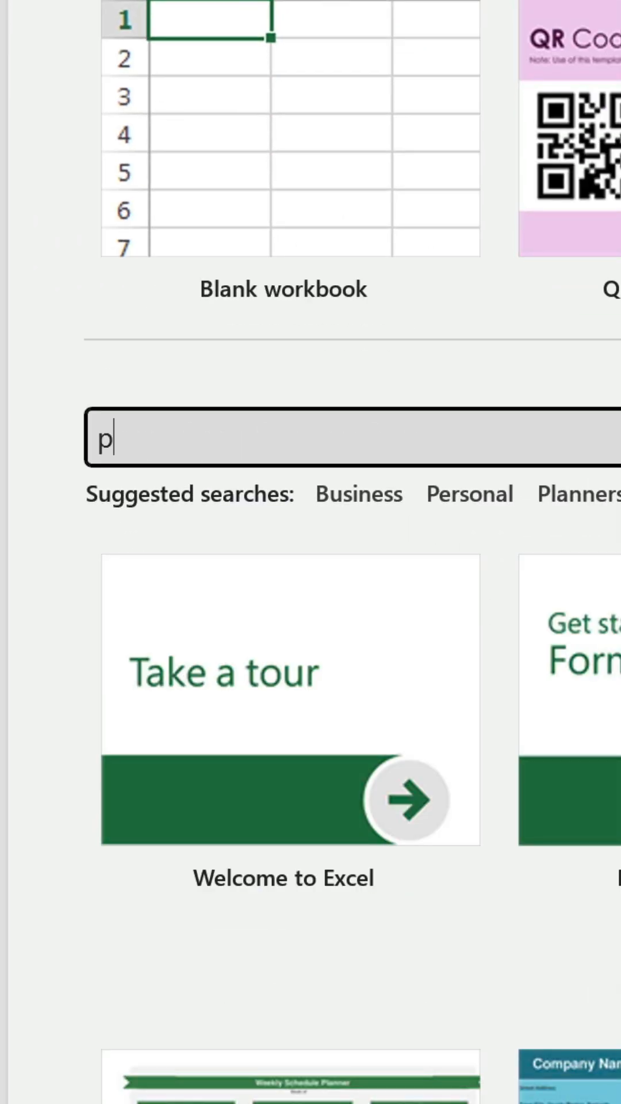
Step: Search the templates for 'python' to find the Python in Excel tutorial workbook
type("ython")
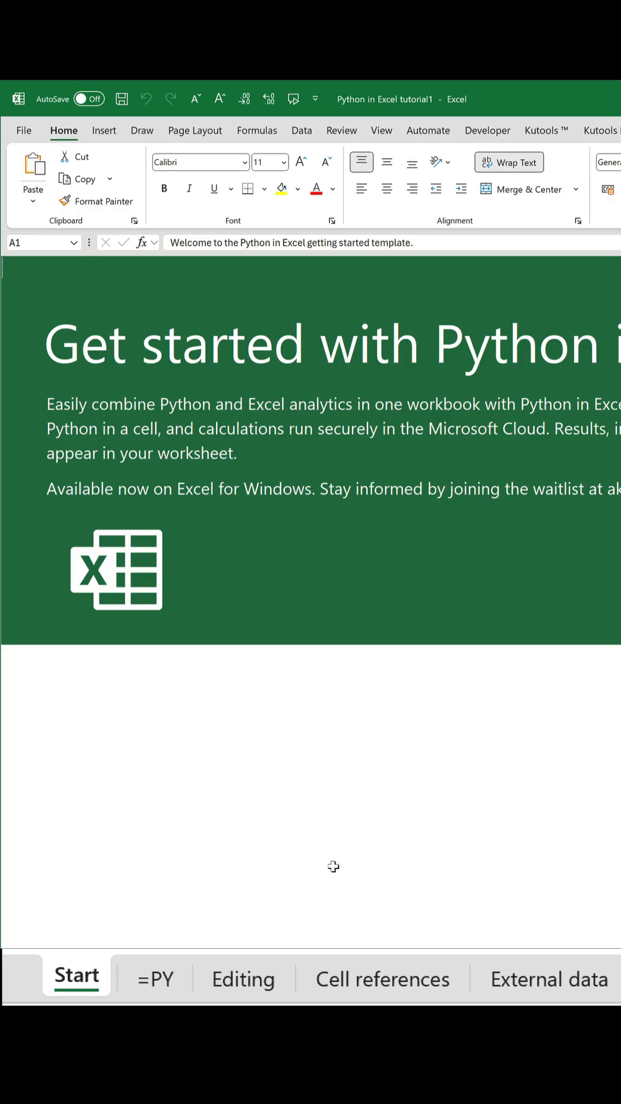
Step: Browse the tutorial's Python errors, Libraries, Plots and Python editor sheets
left_click(154, 978)
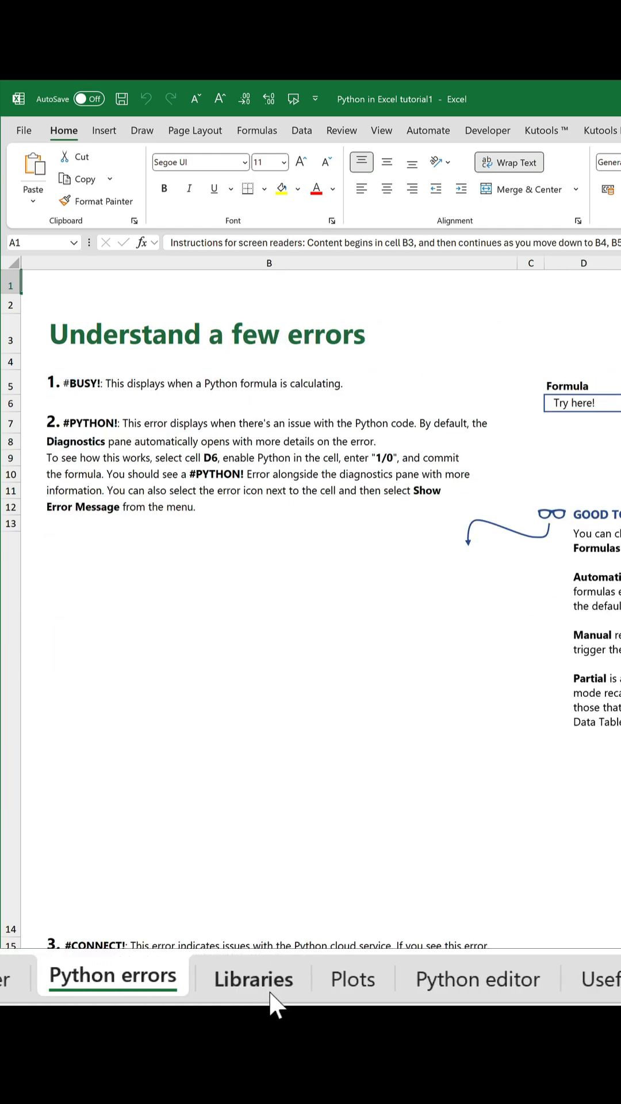
left_click(125, 976)
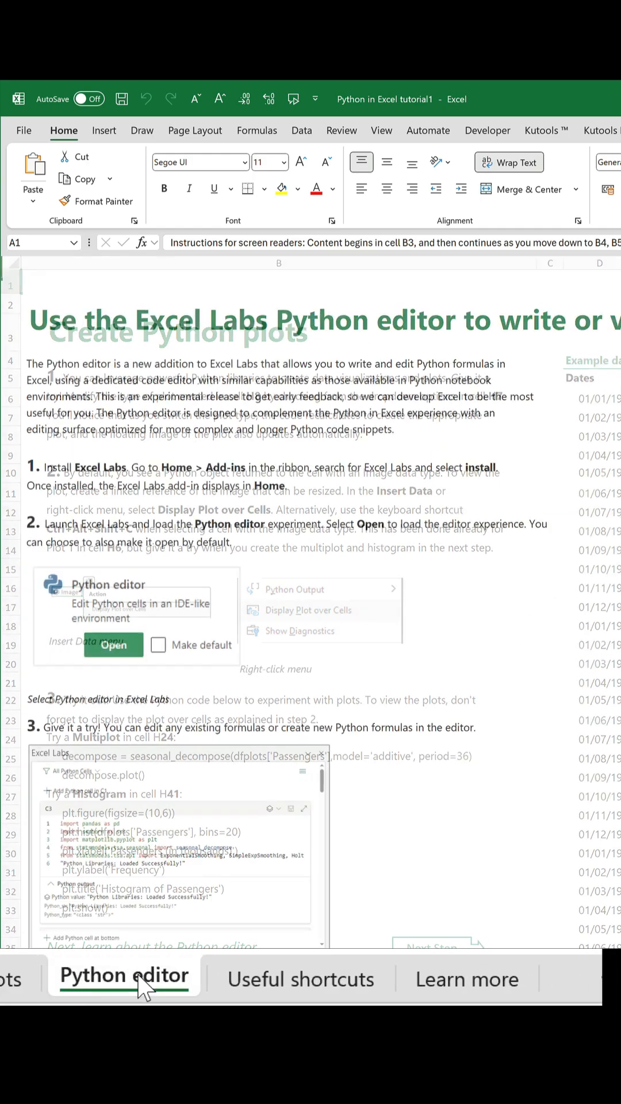
left_click(467, 980)
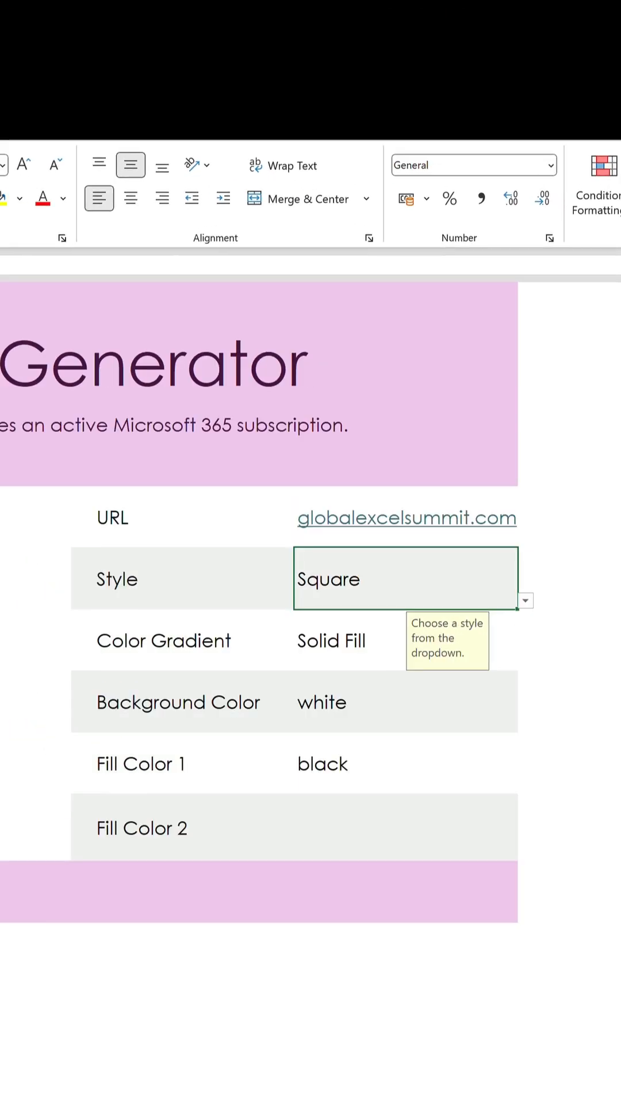
Step: Give the globalexcelsummit.com QR code a dotted style with yellow background and red fill
left_click(528, 666)
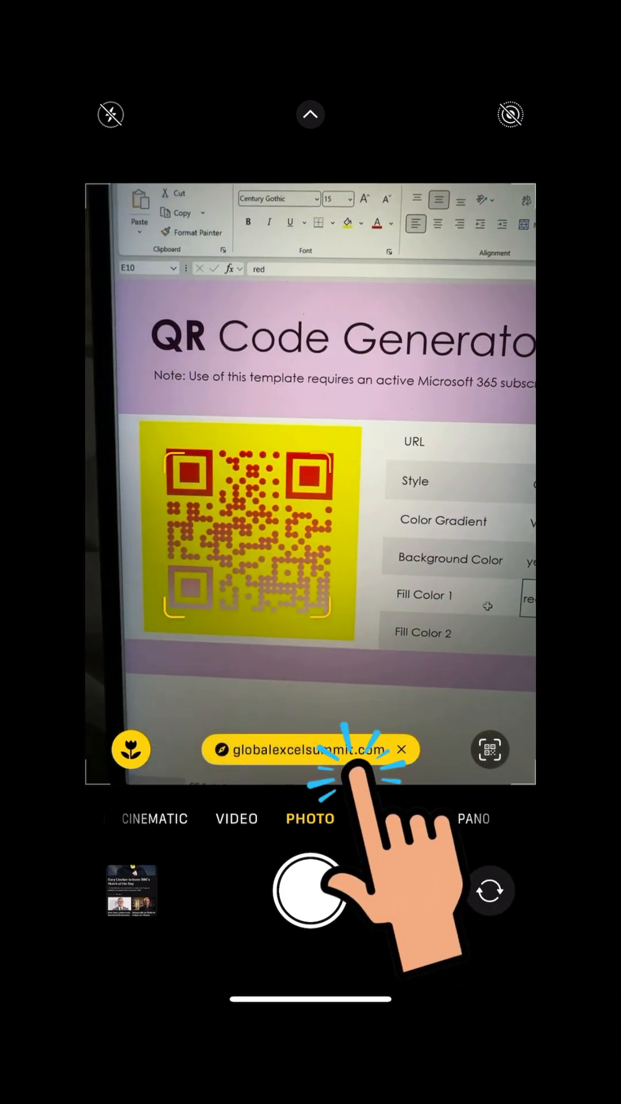
Step: Follow the scanned globalexcelsummit.com banner to its homepage in Safari
left_click(306, 750)
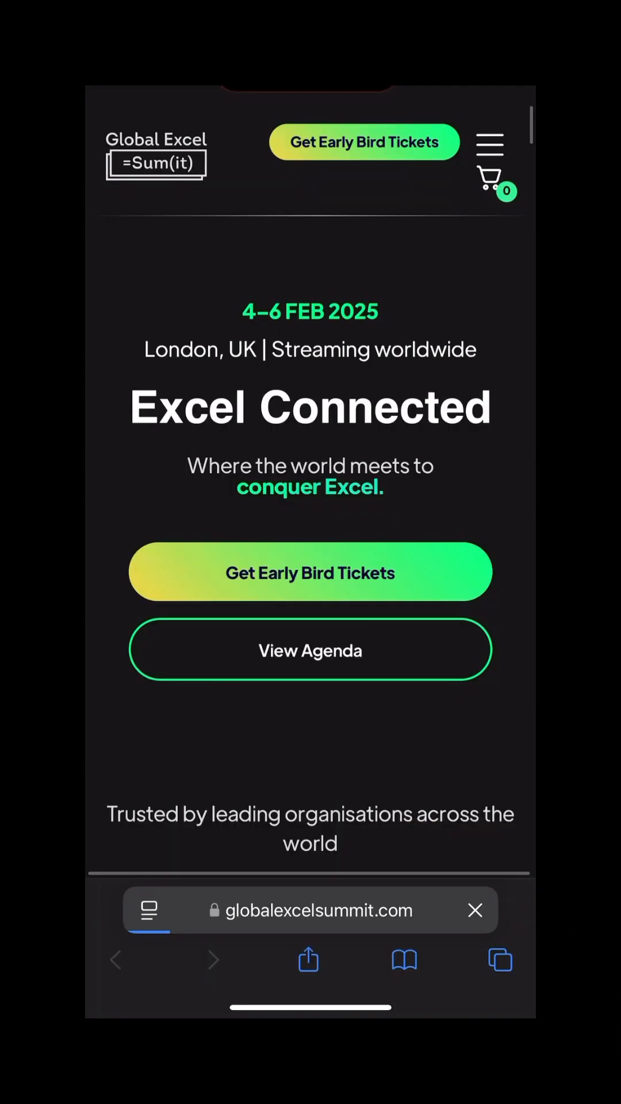